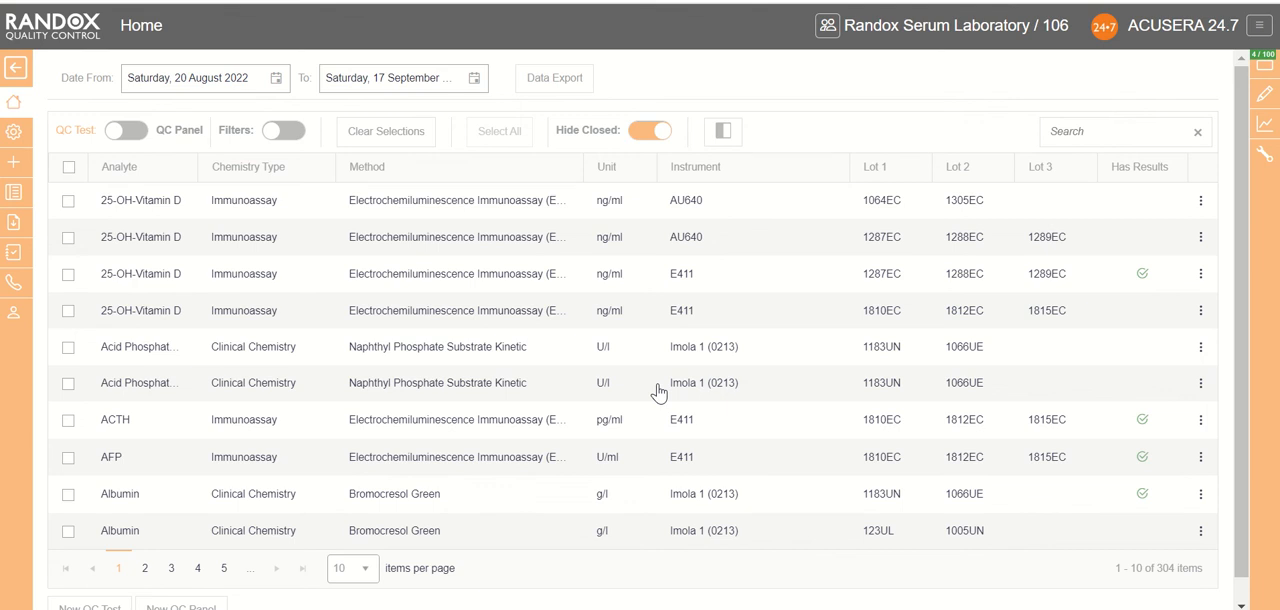
# - Begin a new QC panel from the home view, declining to copy any selected QC tests
pyautogui.scroll(-3)
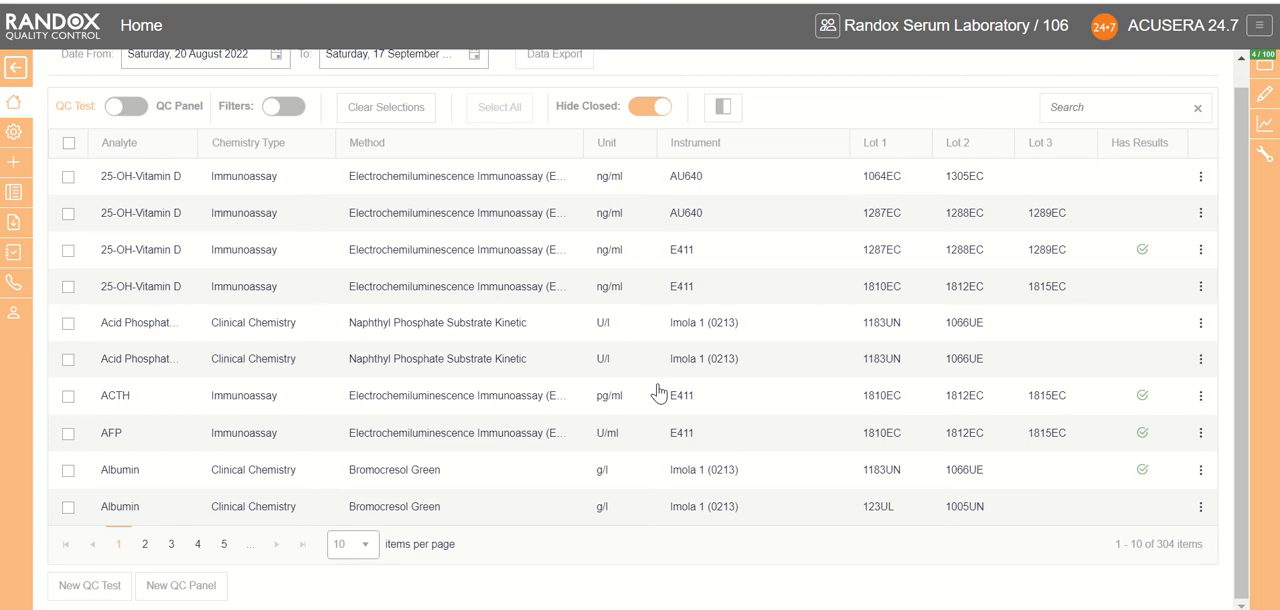
pyautogui.scroll(3)
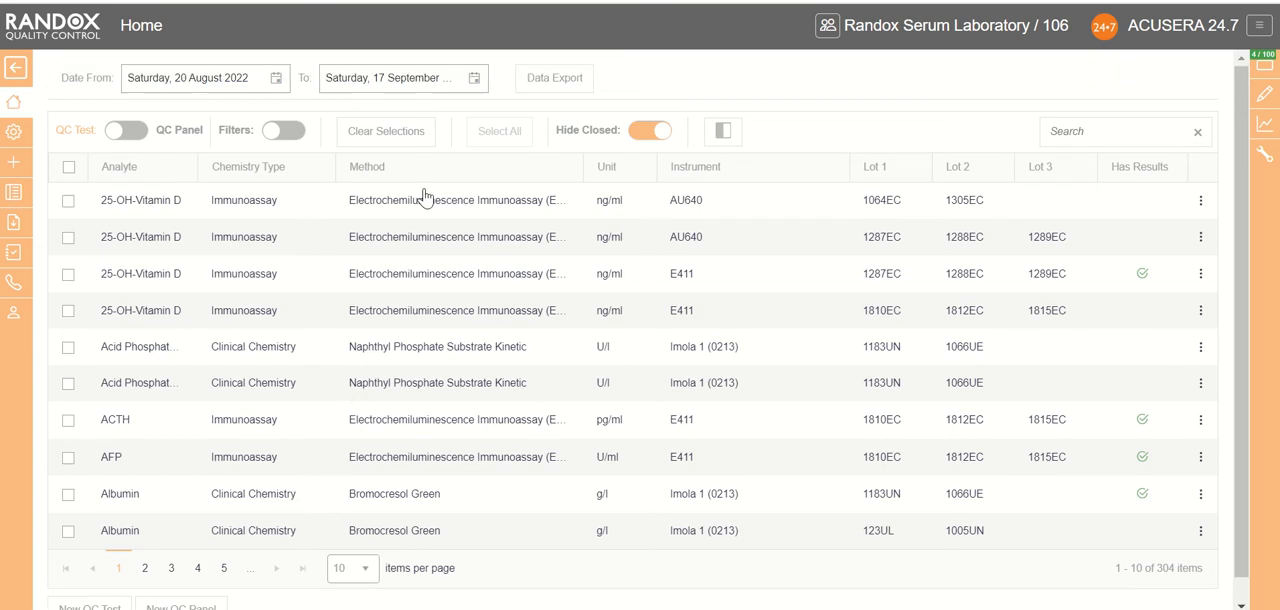
pyautogui.scroll(-3)
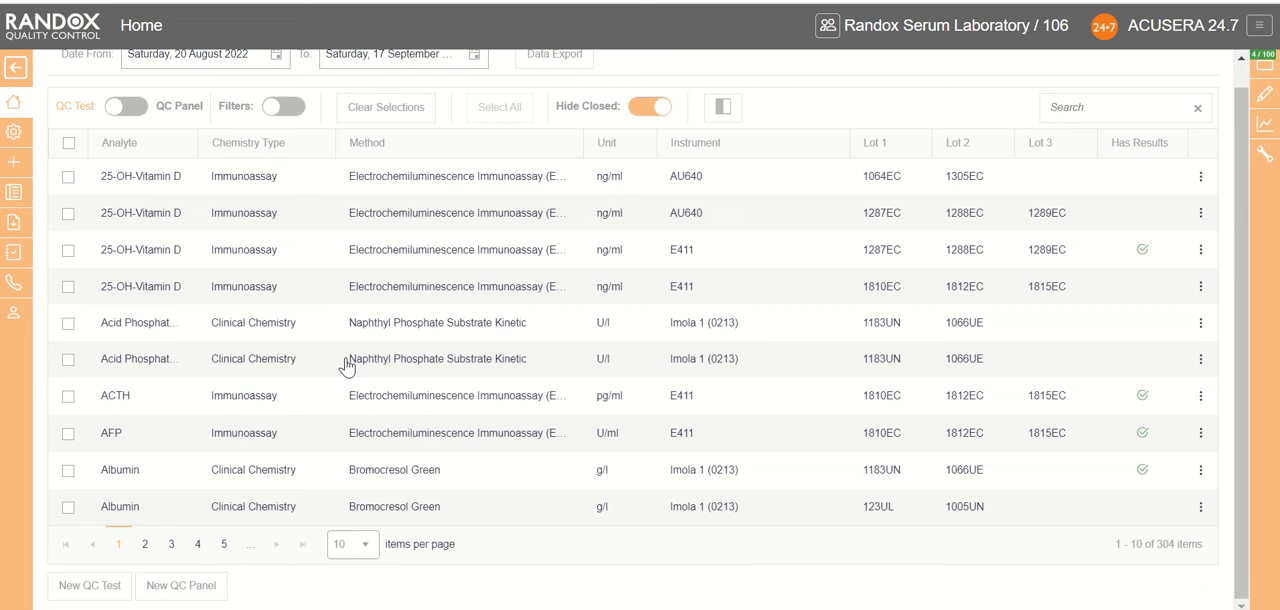
pyautogui.moveTo(180, 584)
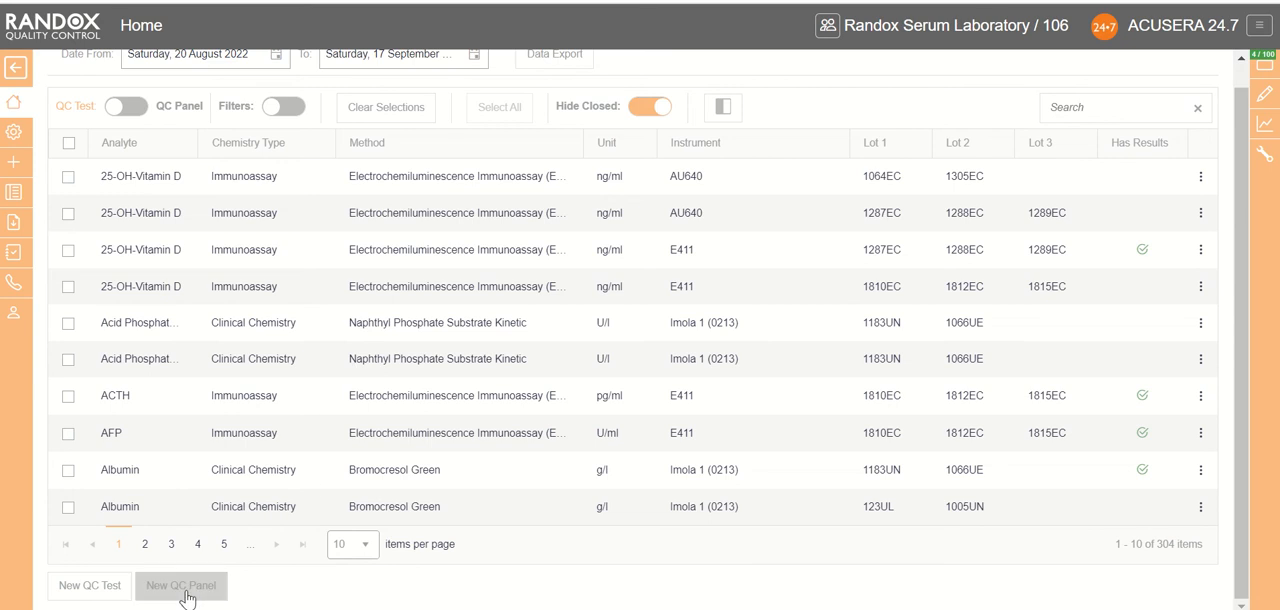
pyautogui.click(180, 584)
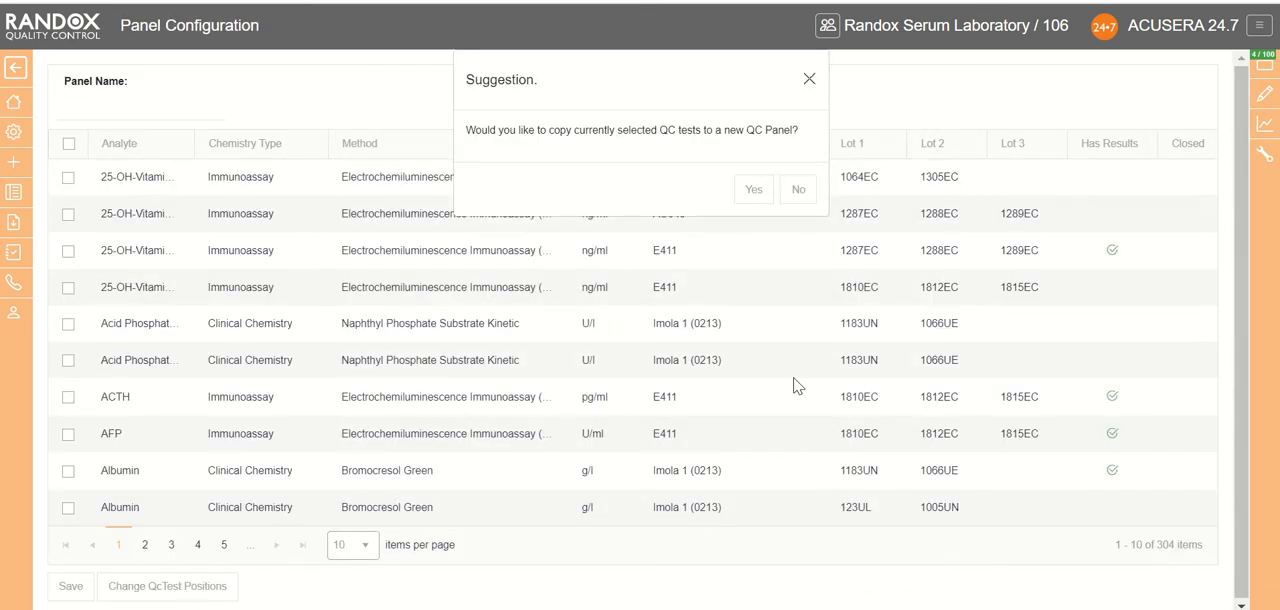
pyautogui.moveTo(448, 148)
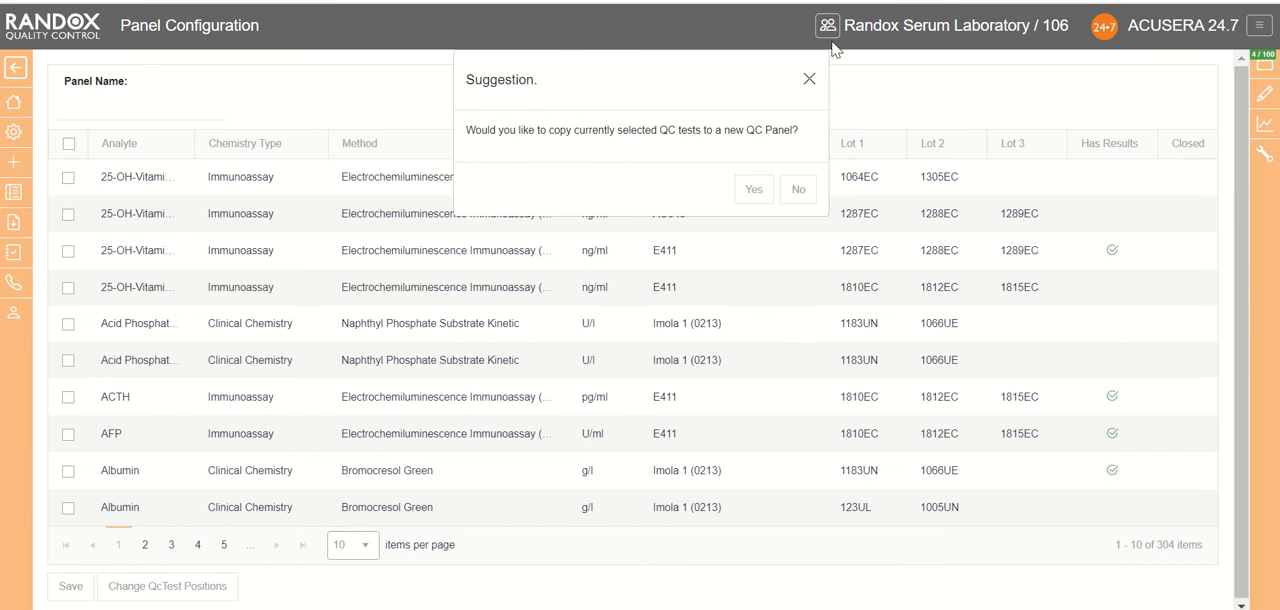
pyautogui.moveTo(482, 234)
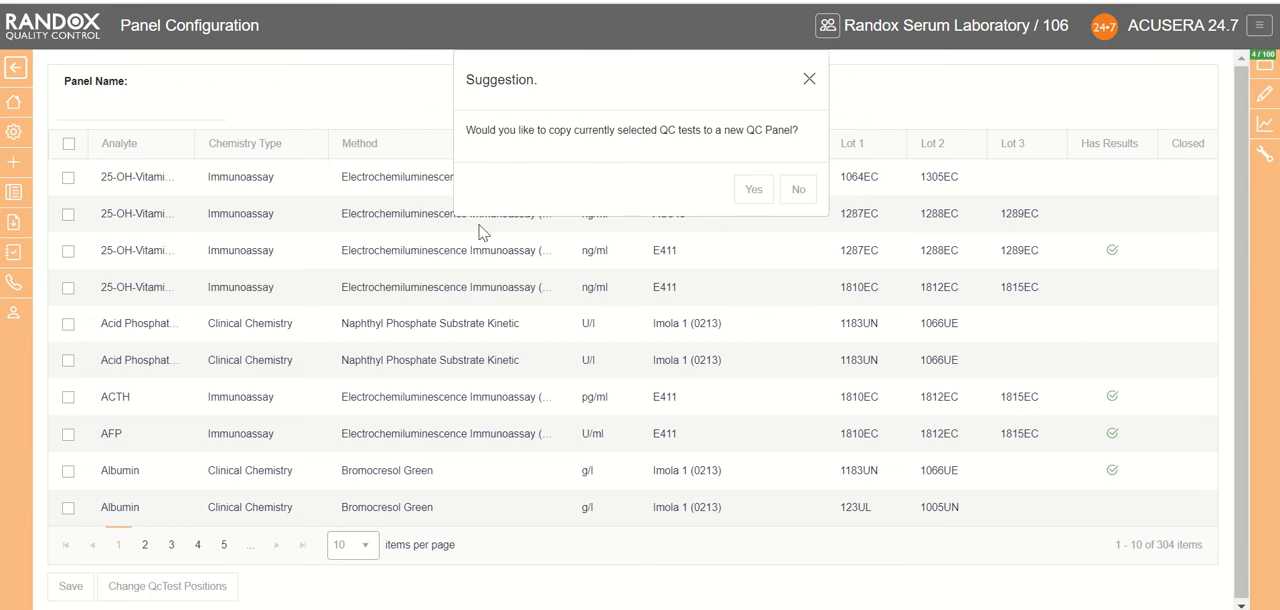
pyautogui.moveTo(618, 148)
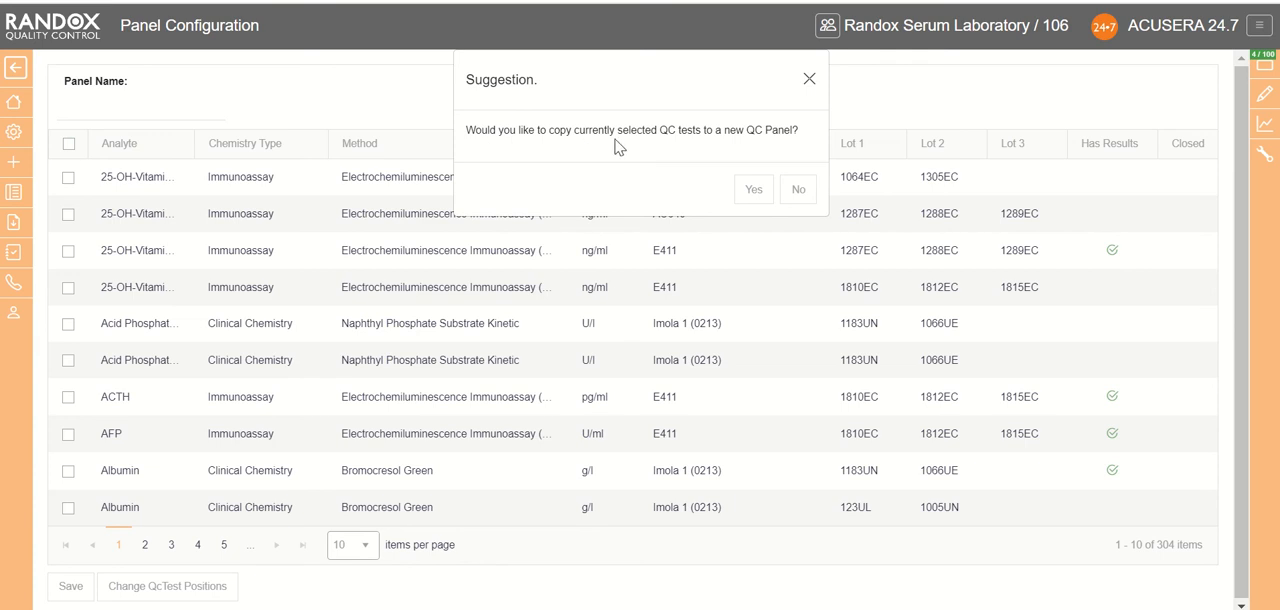
pyautogui.moveTo(636, 156)
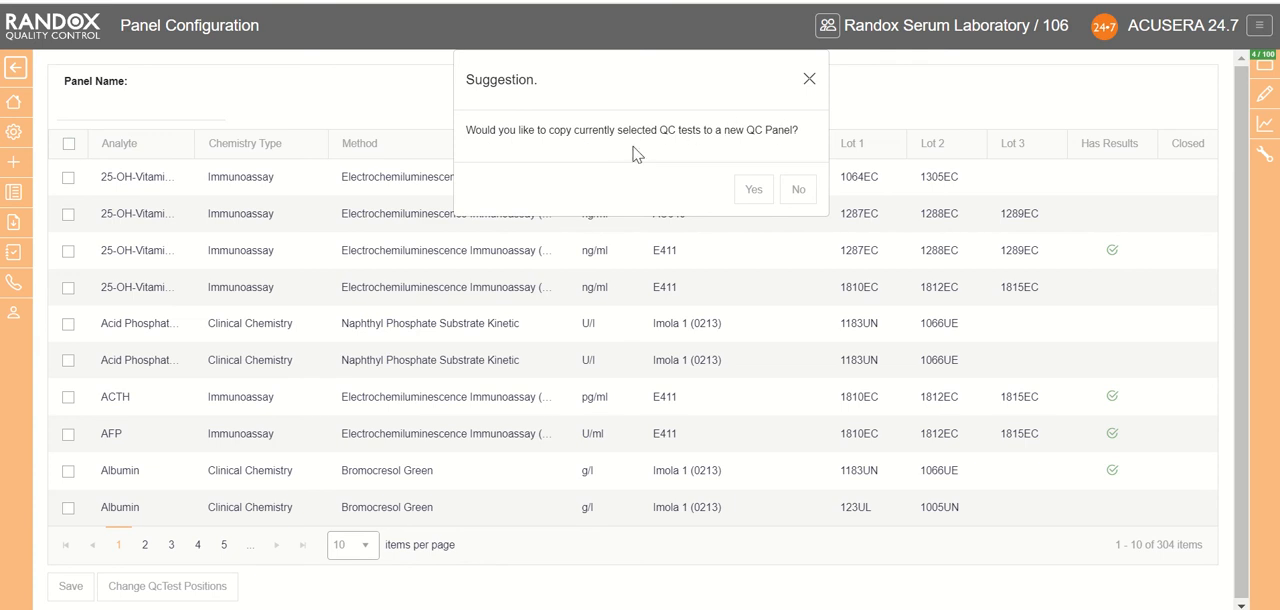
pyautogui.moveTo(824, 212)
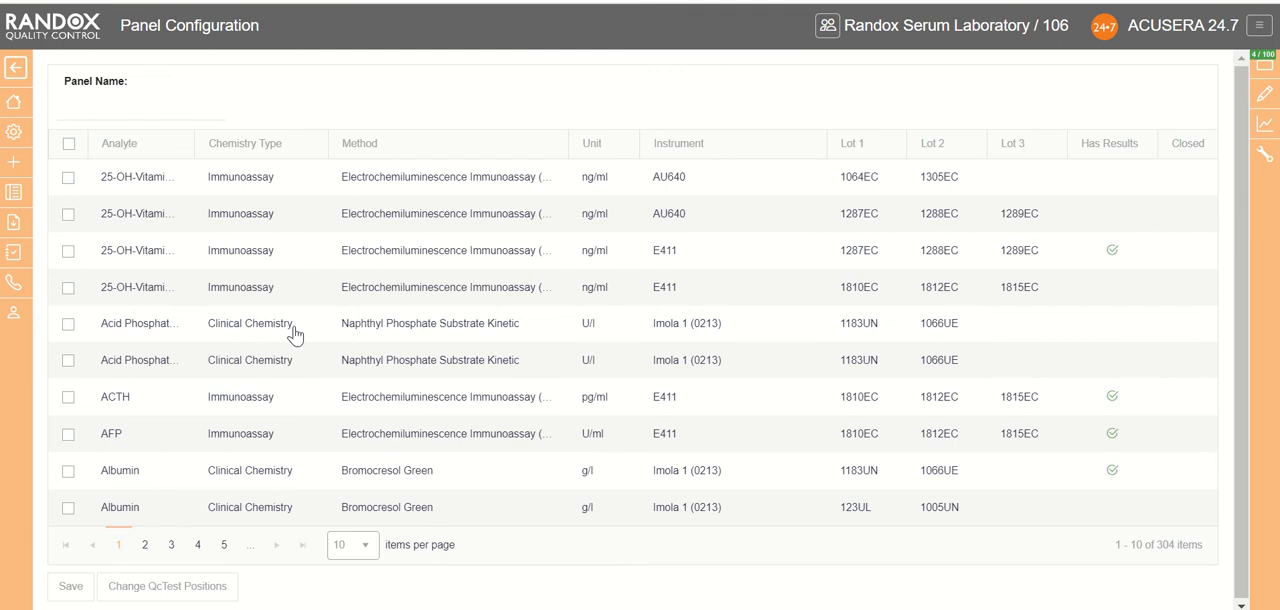
# - Enter 'Albumin demo' as the Panel Name
pyautogui.click(140, 108)
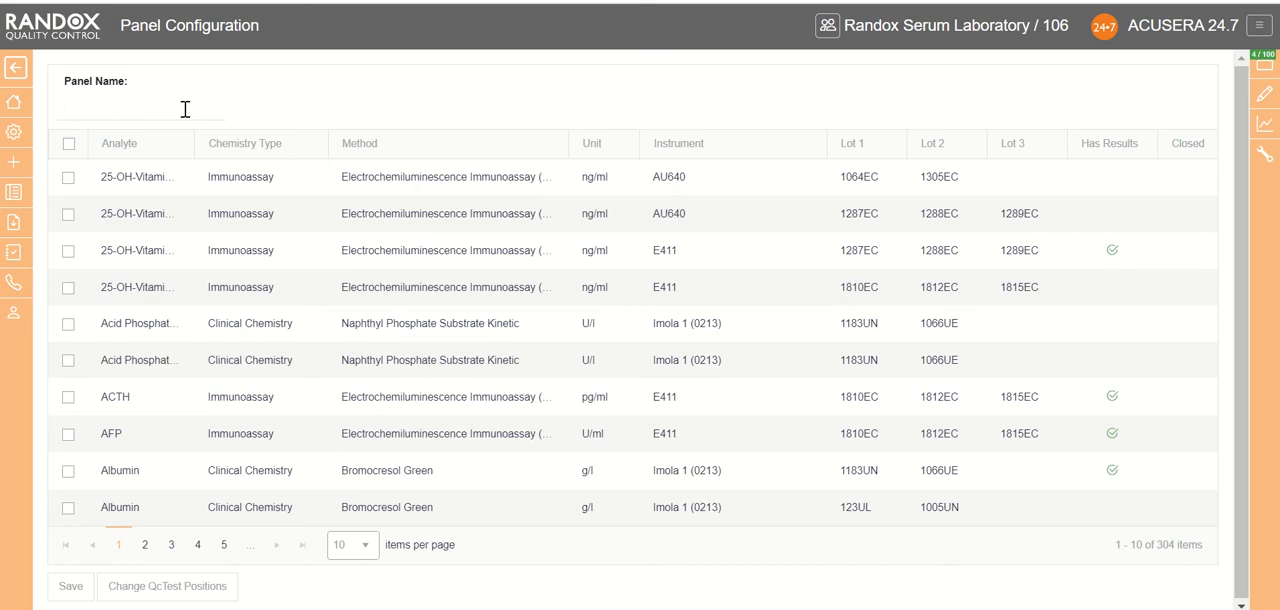
pyautogui.write('Alb')
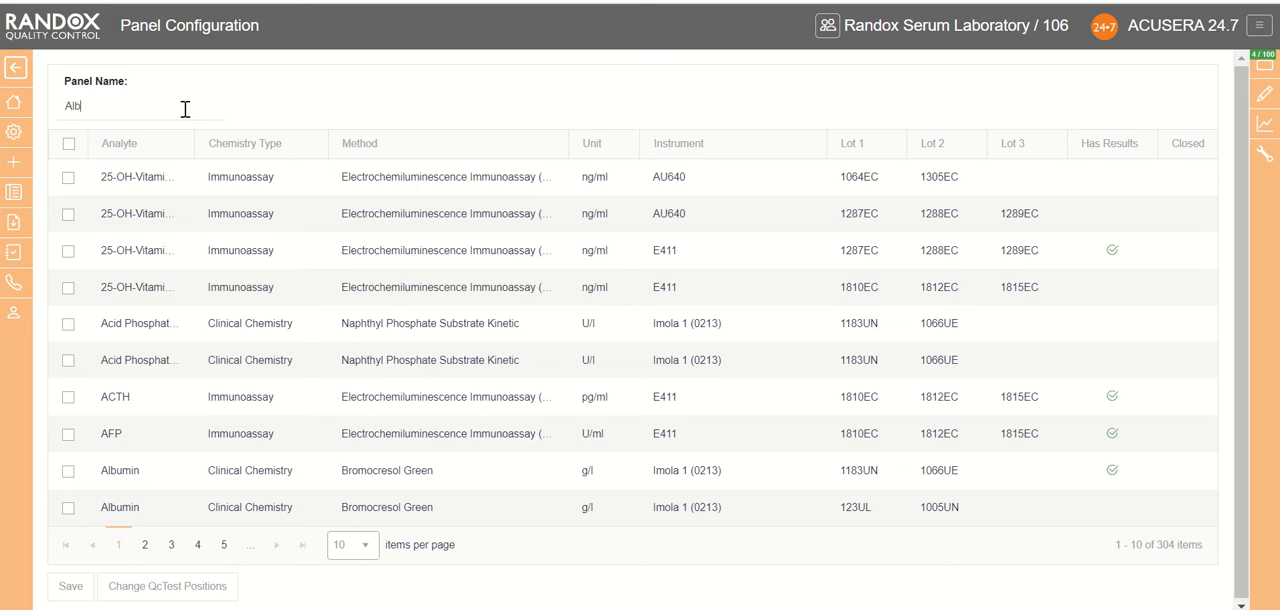
pyautogui.write('umin demo')
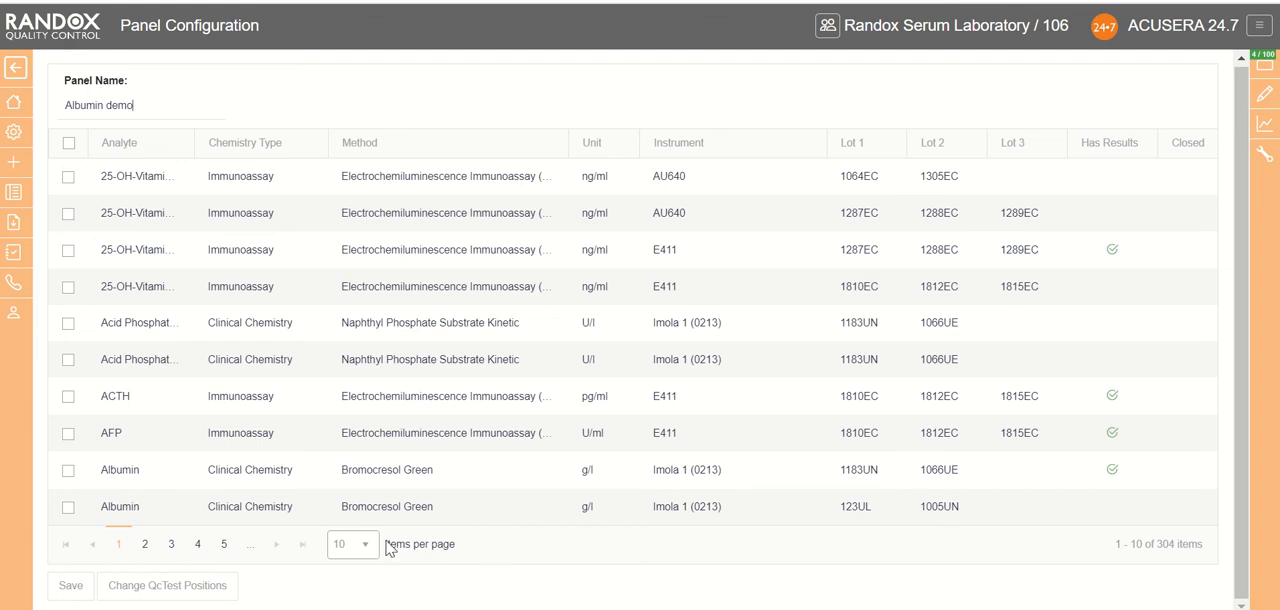
# - Show 20 tests per page, briefly sorting by Method then restoring the original order
pyautogui.click(352, 544)
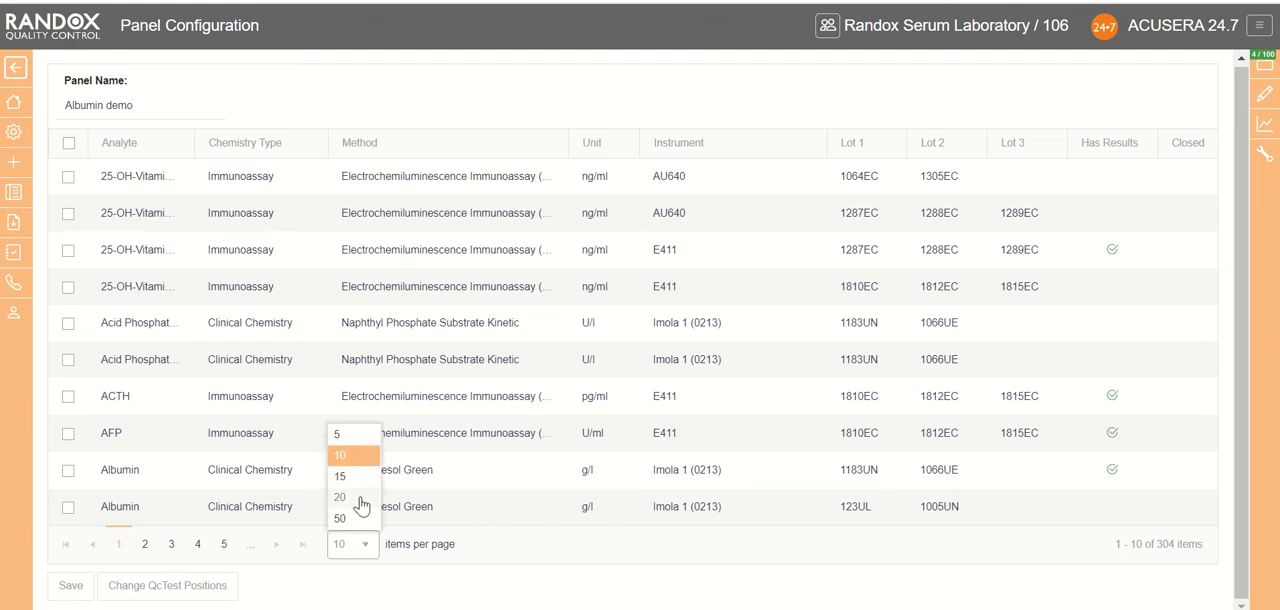
pyautogui.click(340, 496)
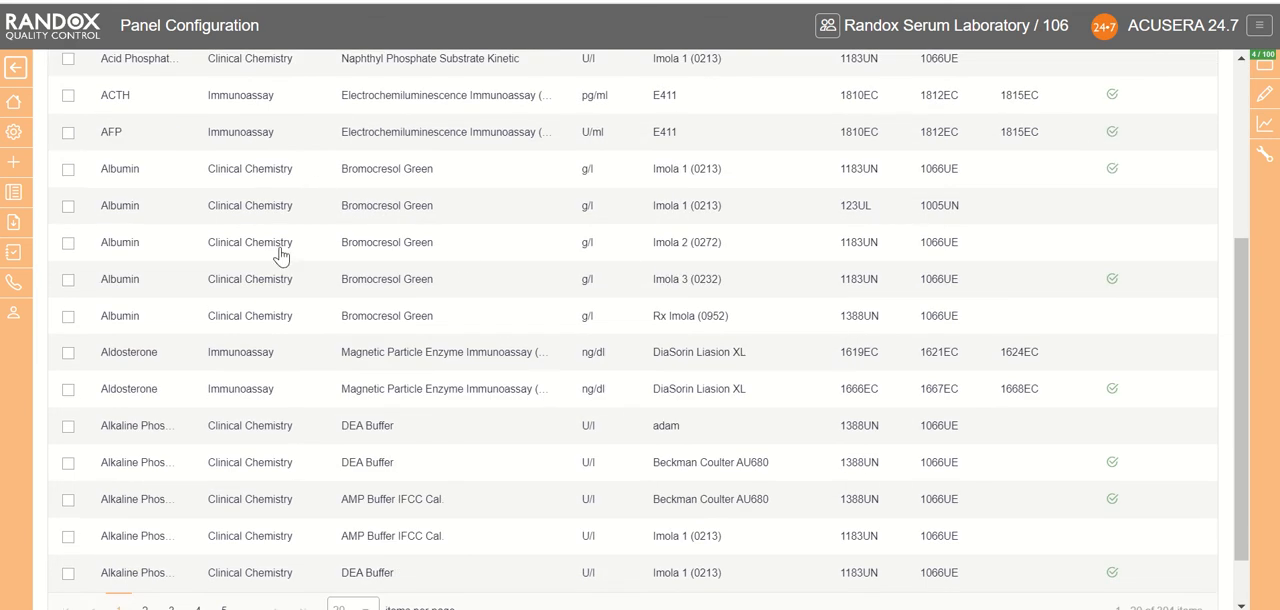
pyautogui.scroll(-3)
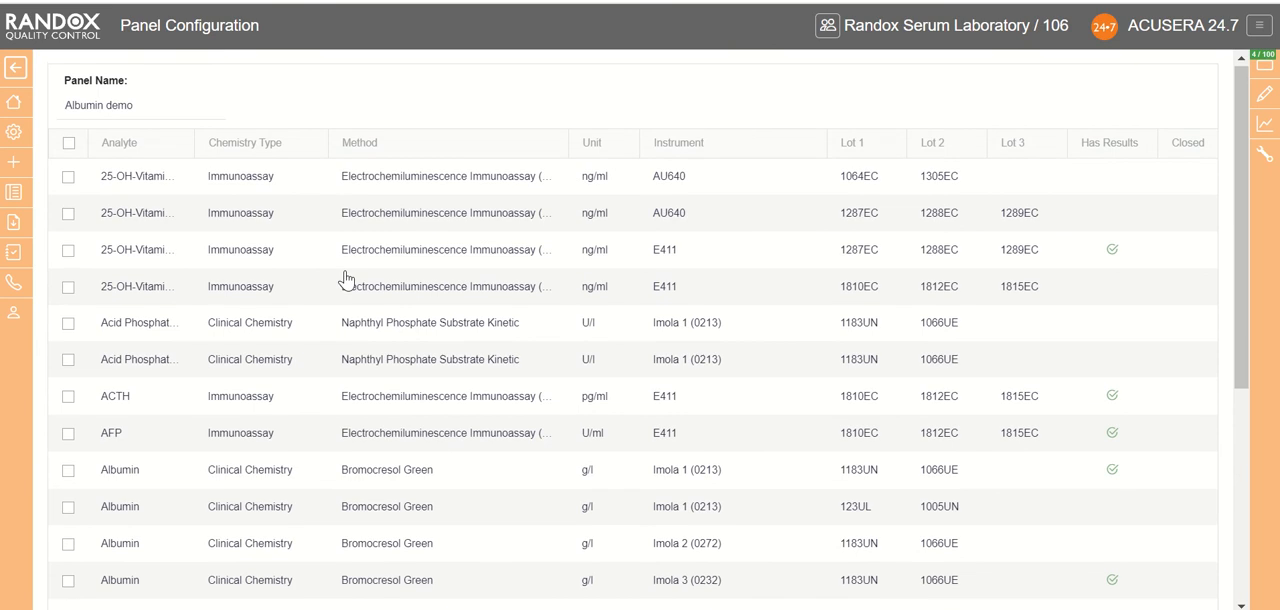
pyautogui.click(358, 142)
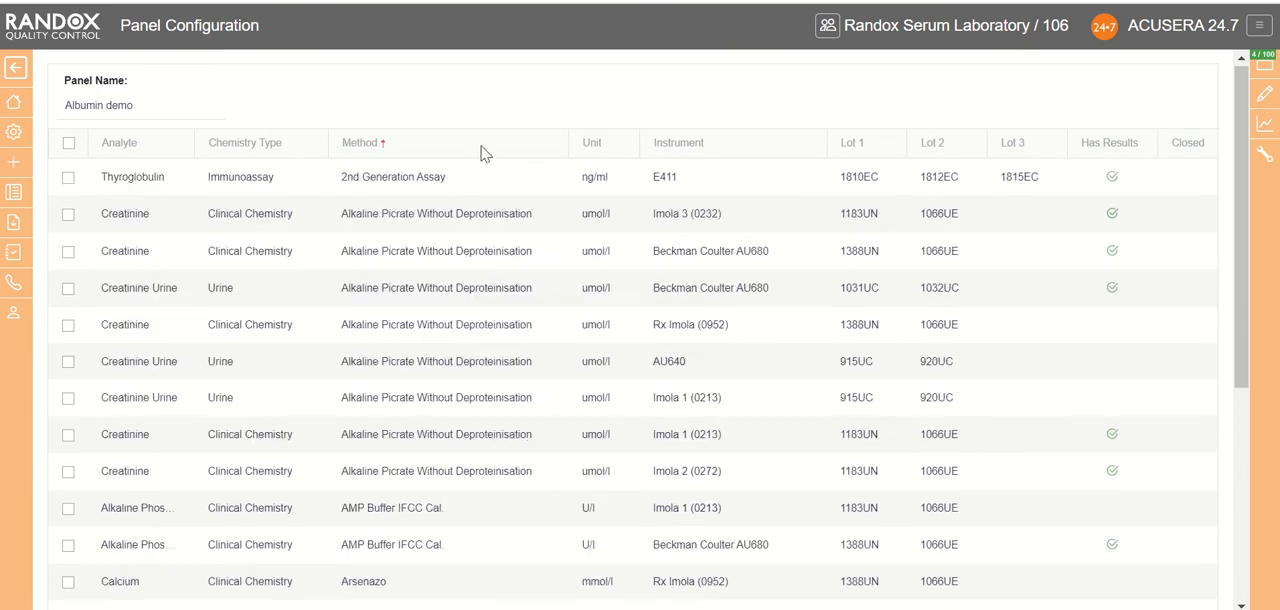
pyautogui.click(360, 142)
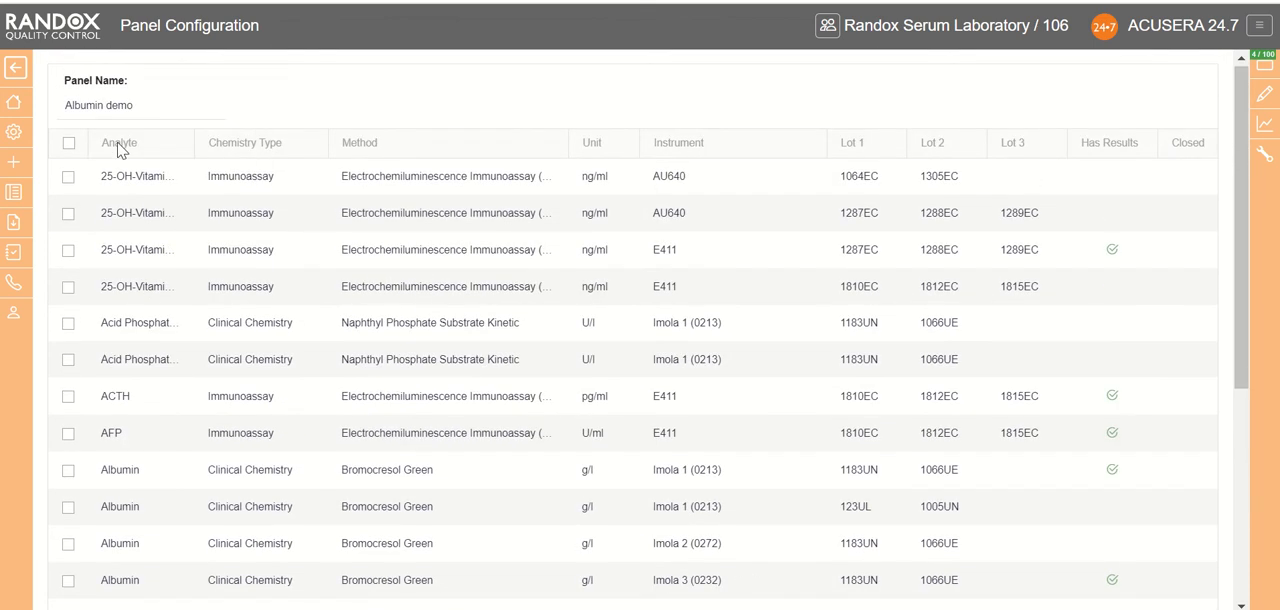
pyautogui.moveTo(1192, 152)
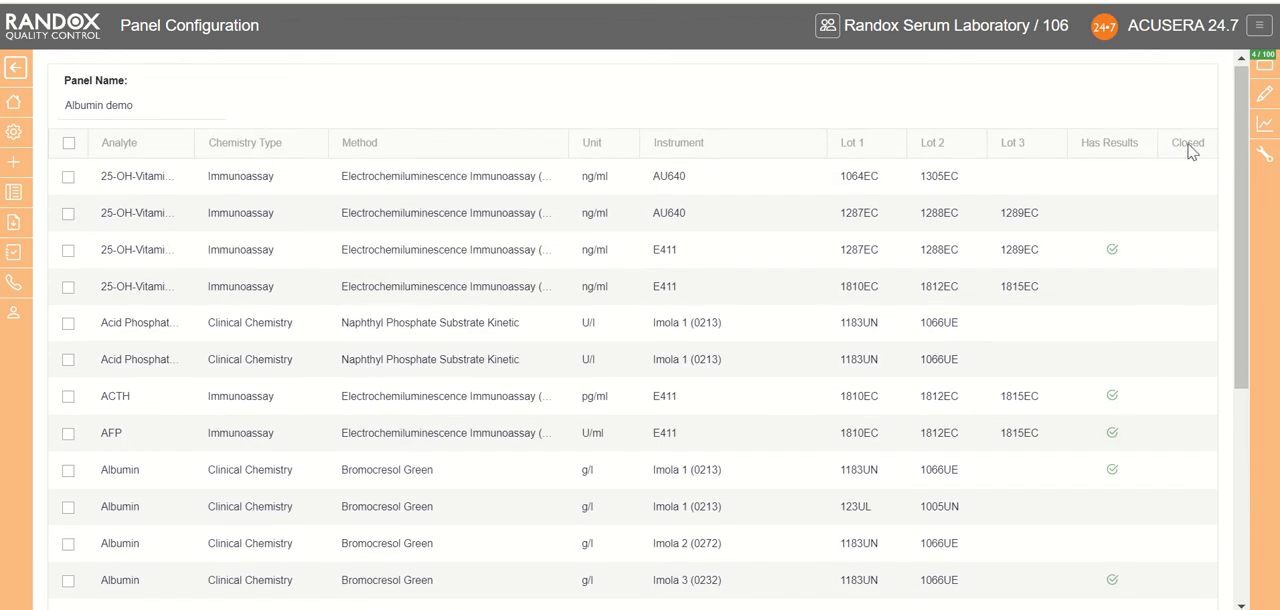
pyautogui.scroll(-3)
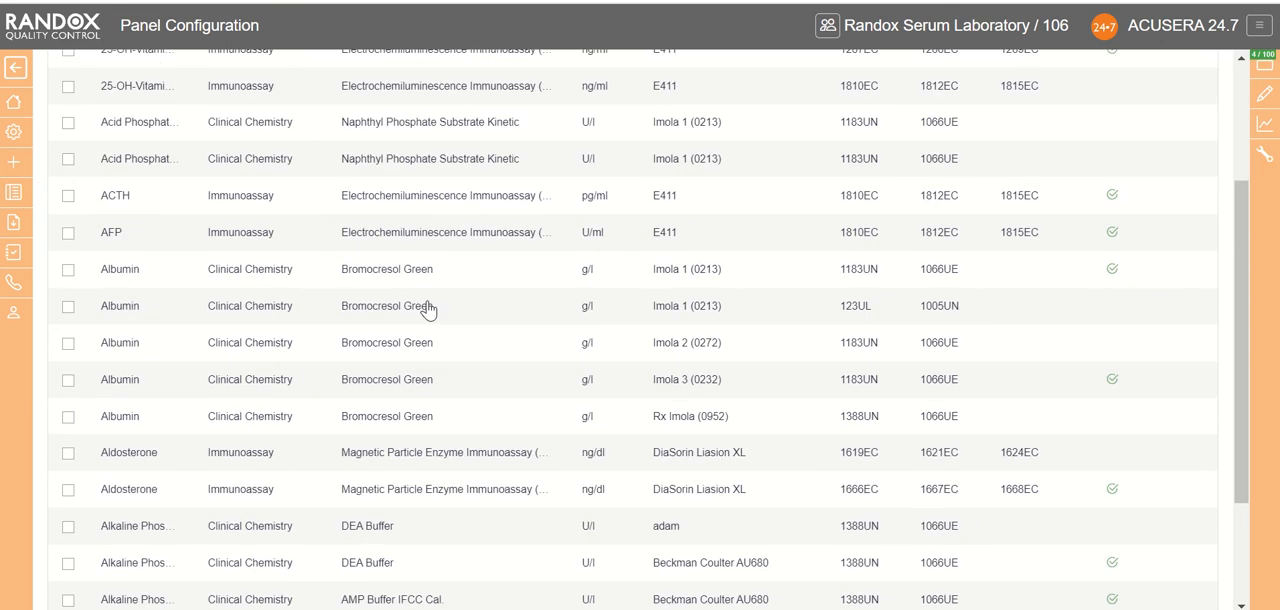
# - Tick the five Albumin Bromocresol Green tests and save the panel configuration
pyautogui.click(68, 268)
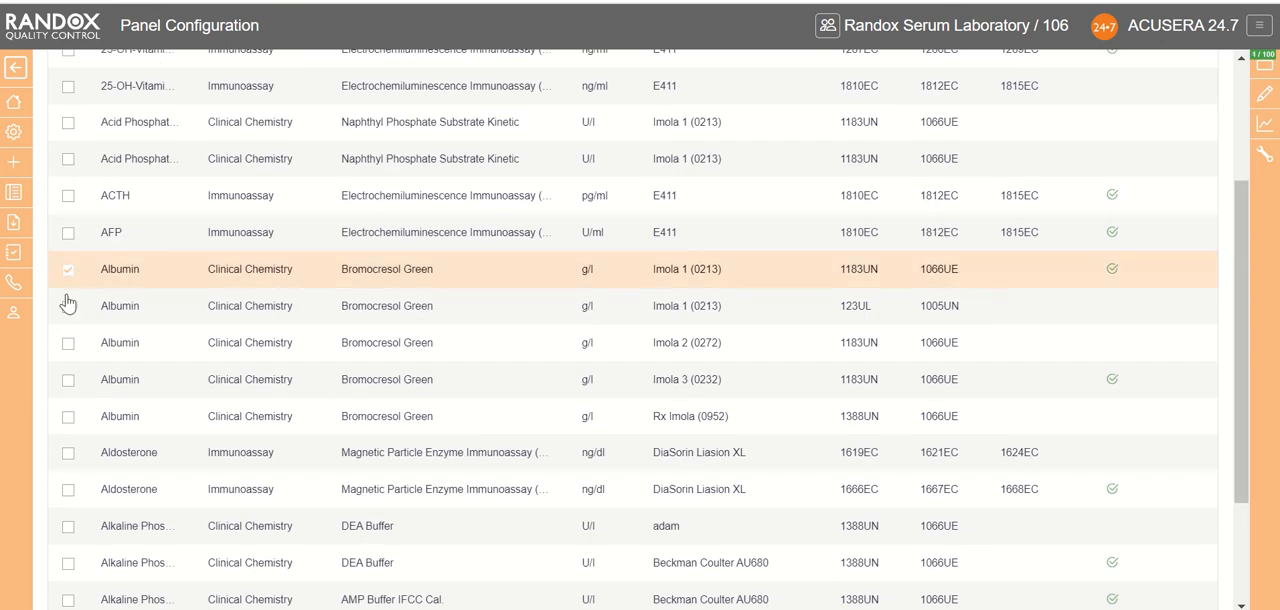
pyautogui.click(68, 304)
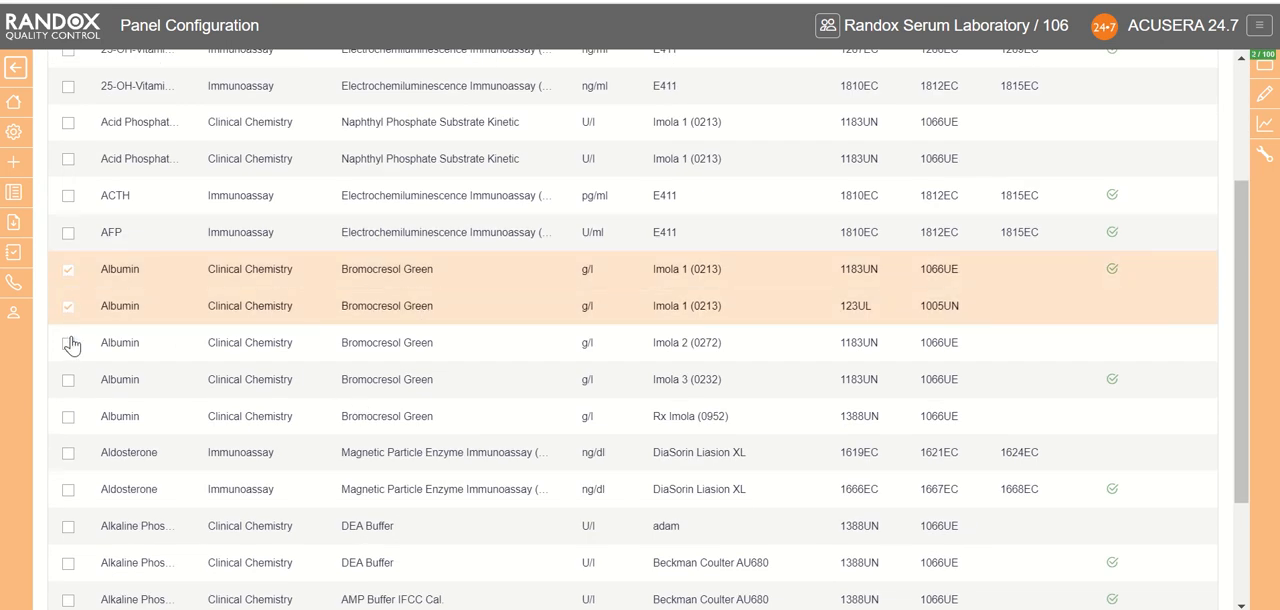
pyautogui.click(68, 342)
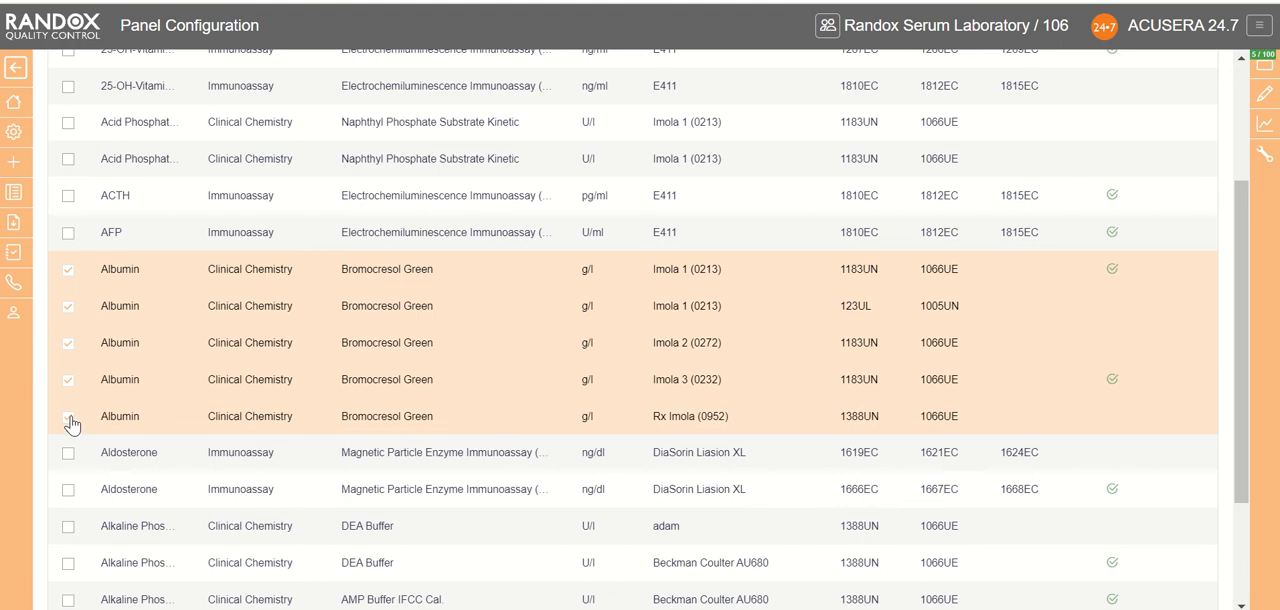
pyautogui.scroll(-3)
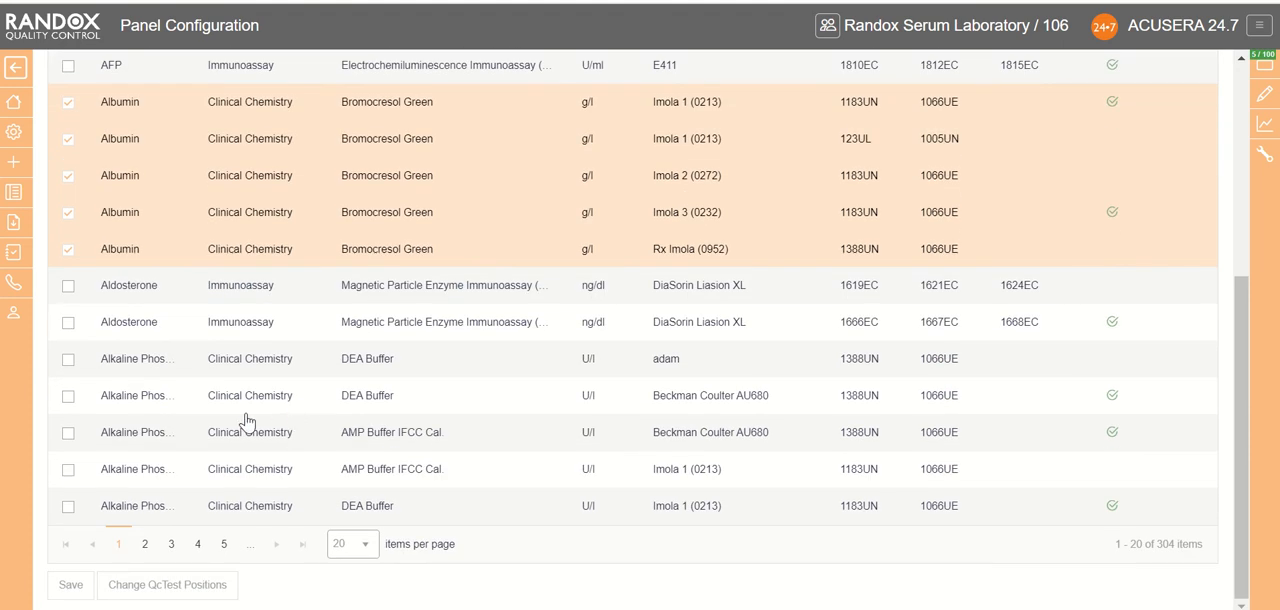
pyautogui.moveTo(70, 584)
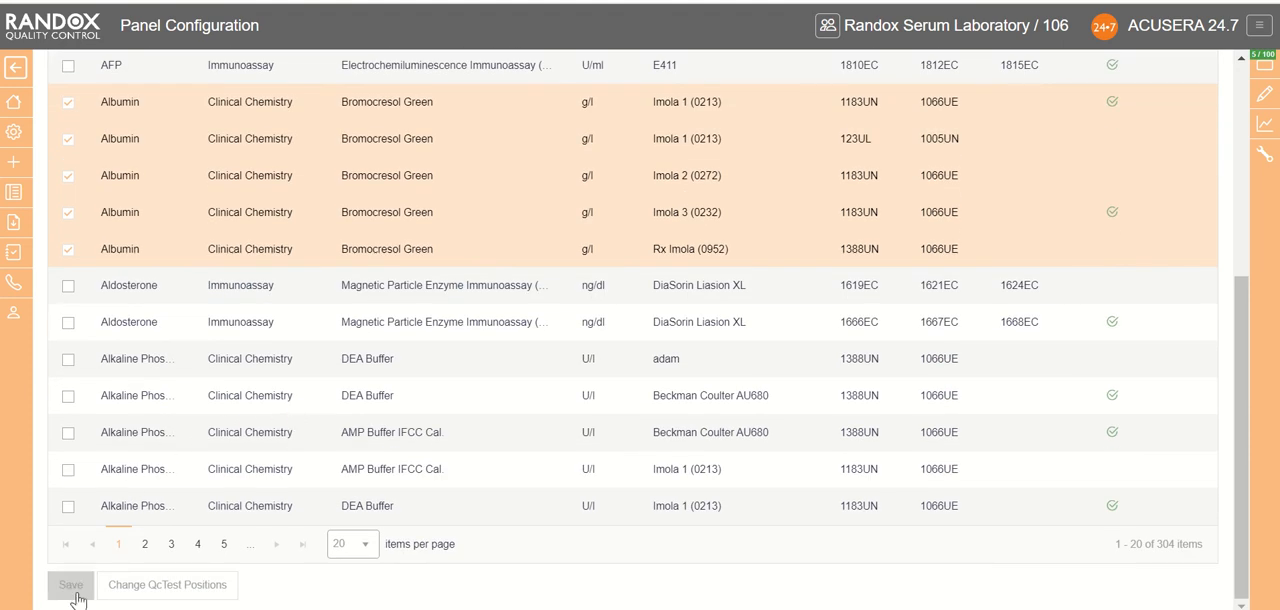
pyautogui.click(70, 584)
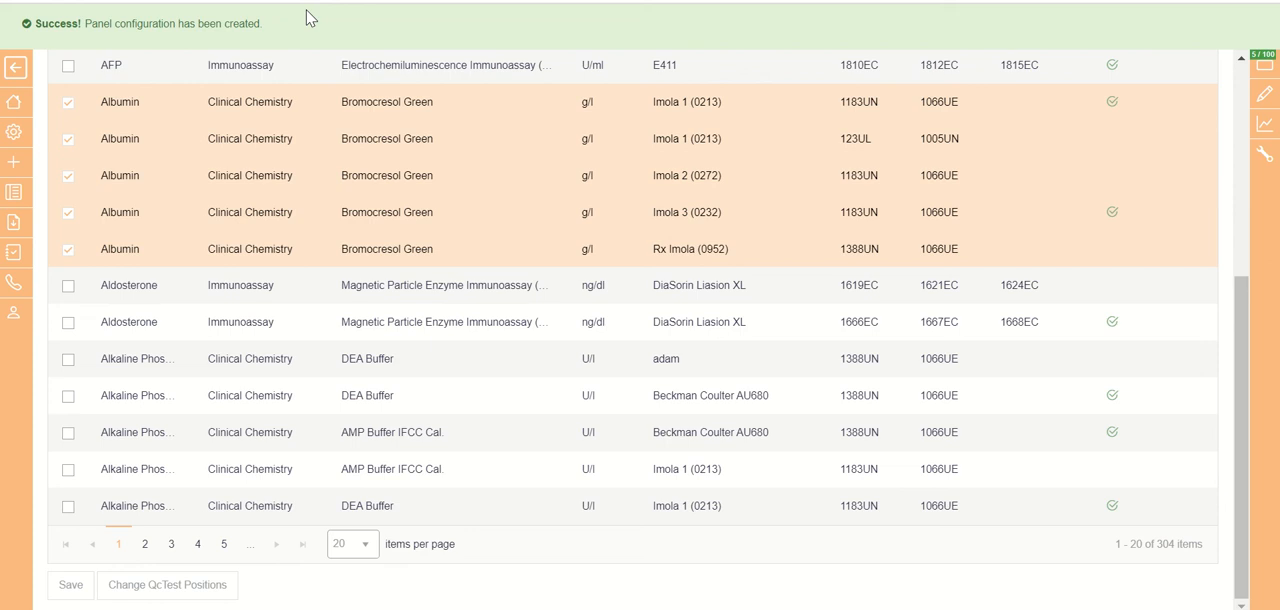
pyautogui.moveTo(428, 122)
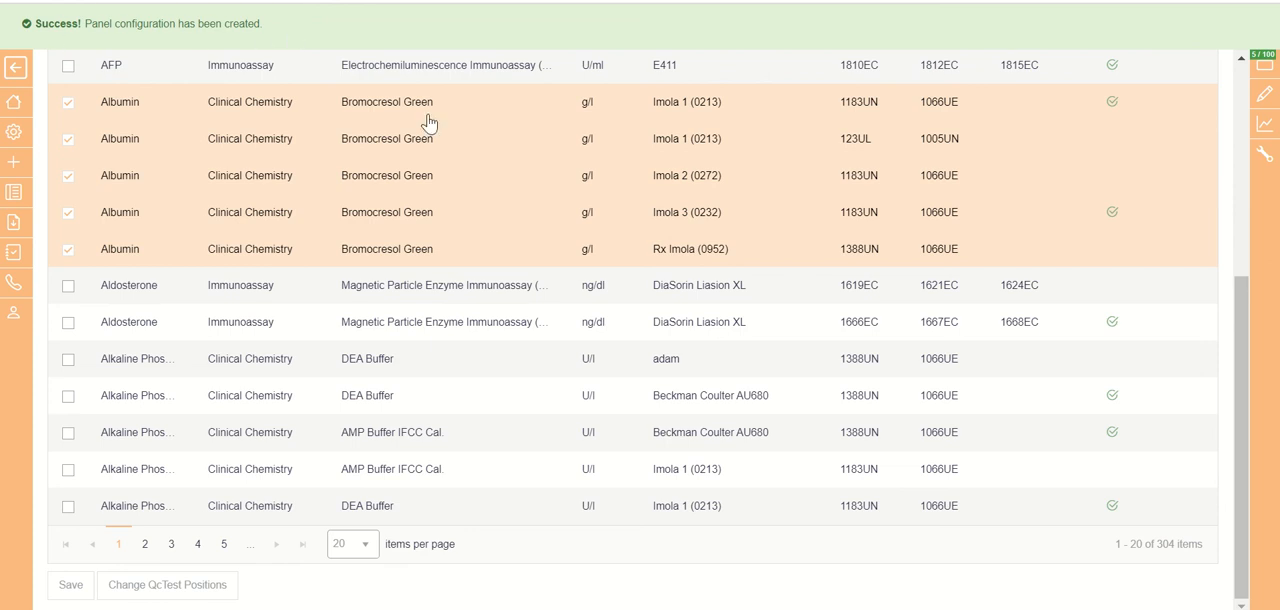
pyautogui.moveTo(168, 584)
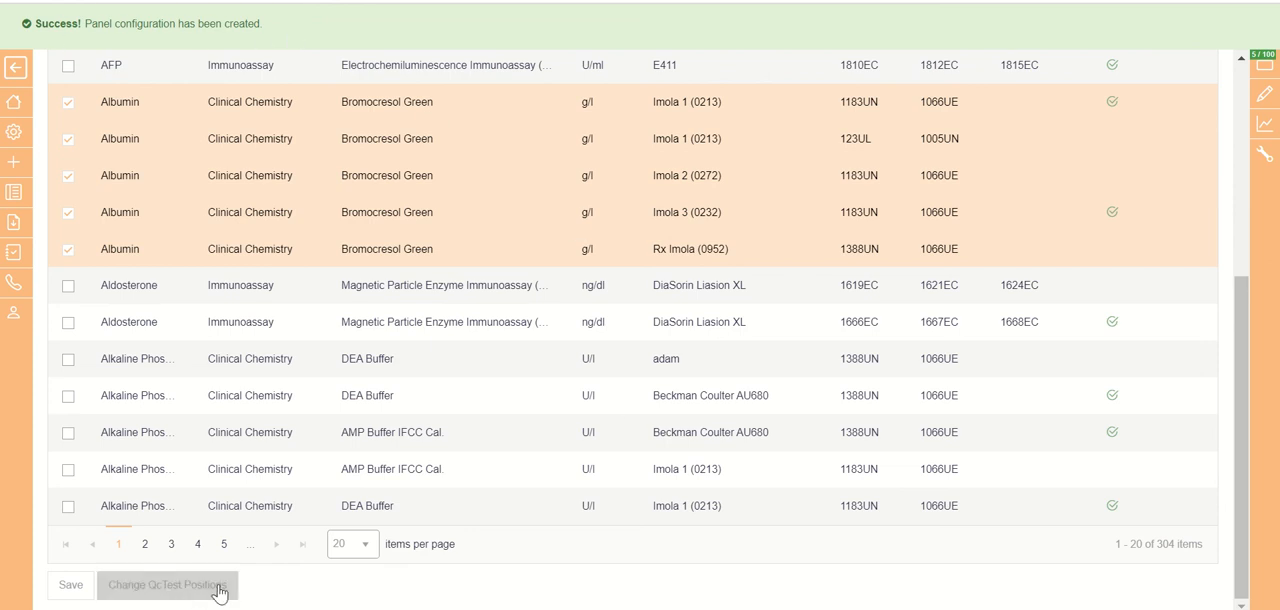
# - Review the test order via Change QcTest Positions, then return Home
pyautogui.click(168, 584)
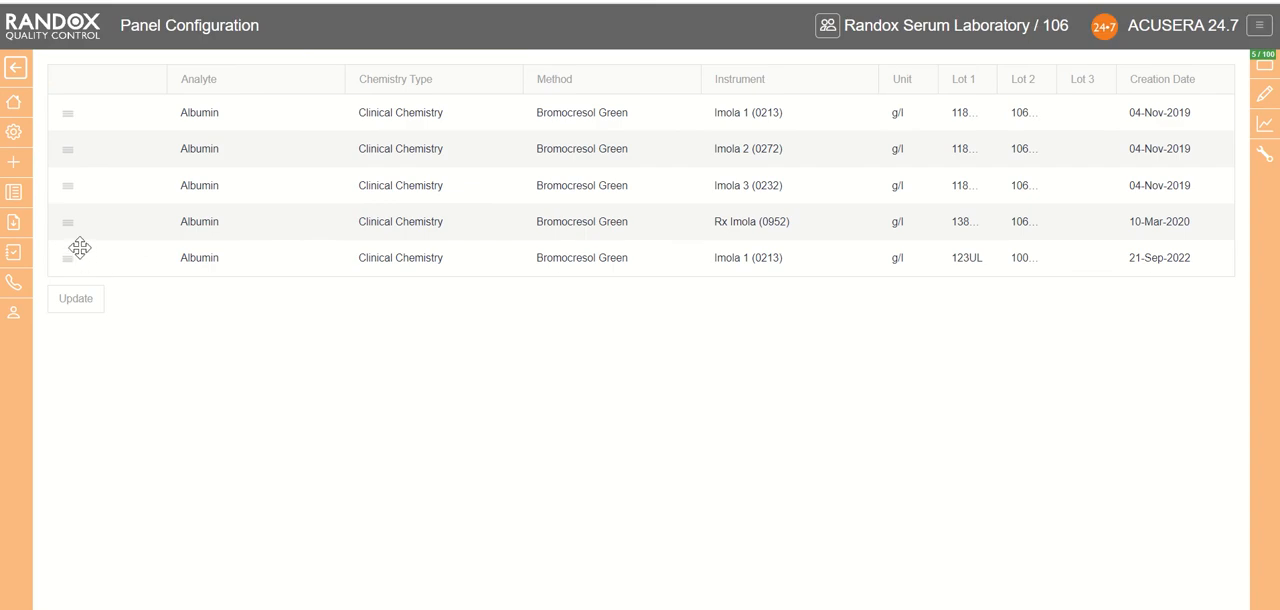
pyautogui.moveTo(138, 148)
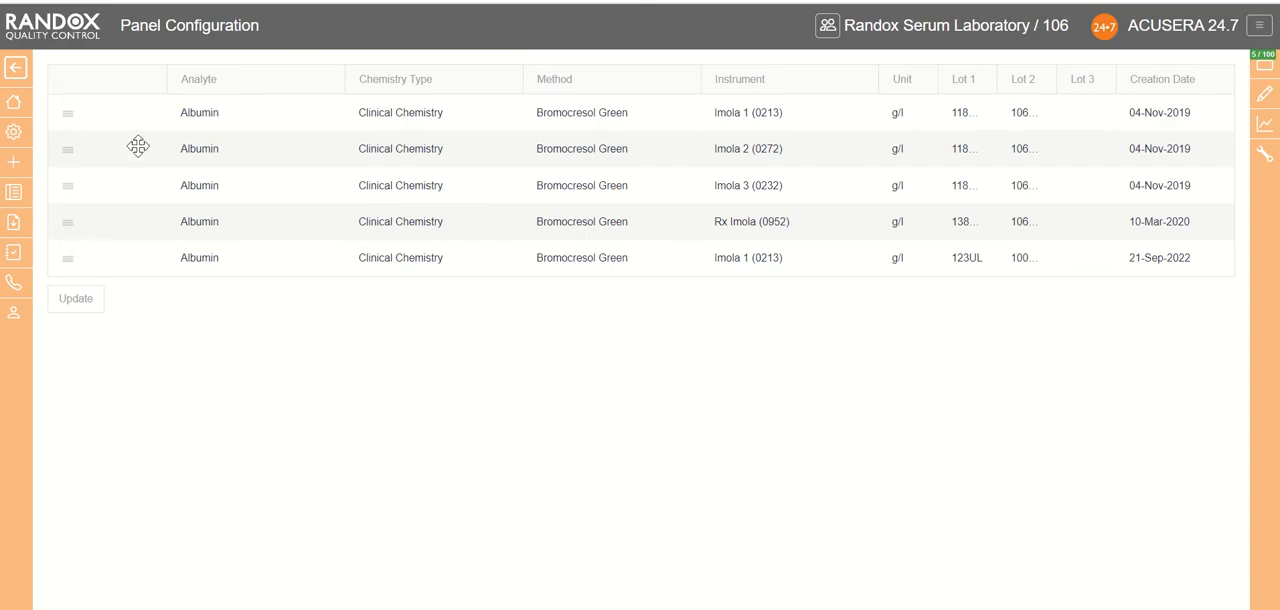
pyautogui.moveTo(228, 444)
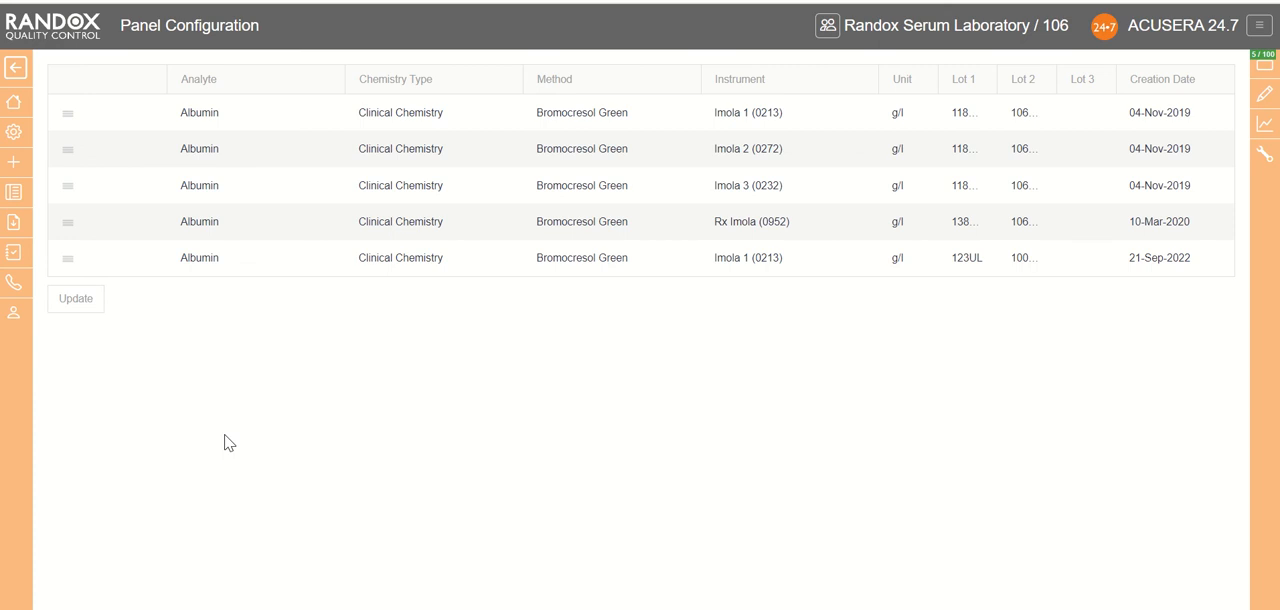
pyautogui.moveTo(212, 360)
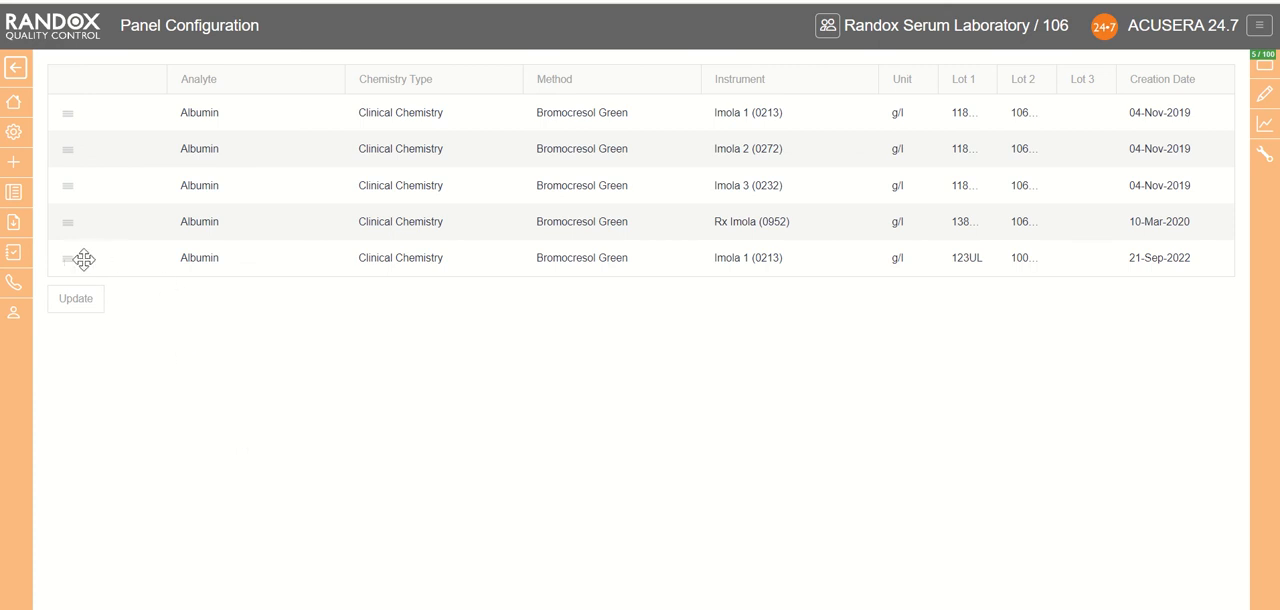
pyautogui.moveTo(128, 364)
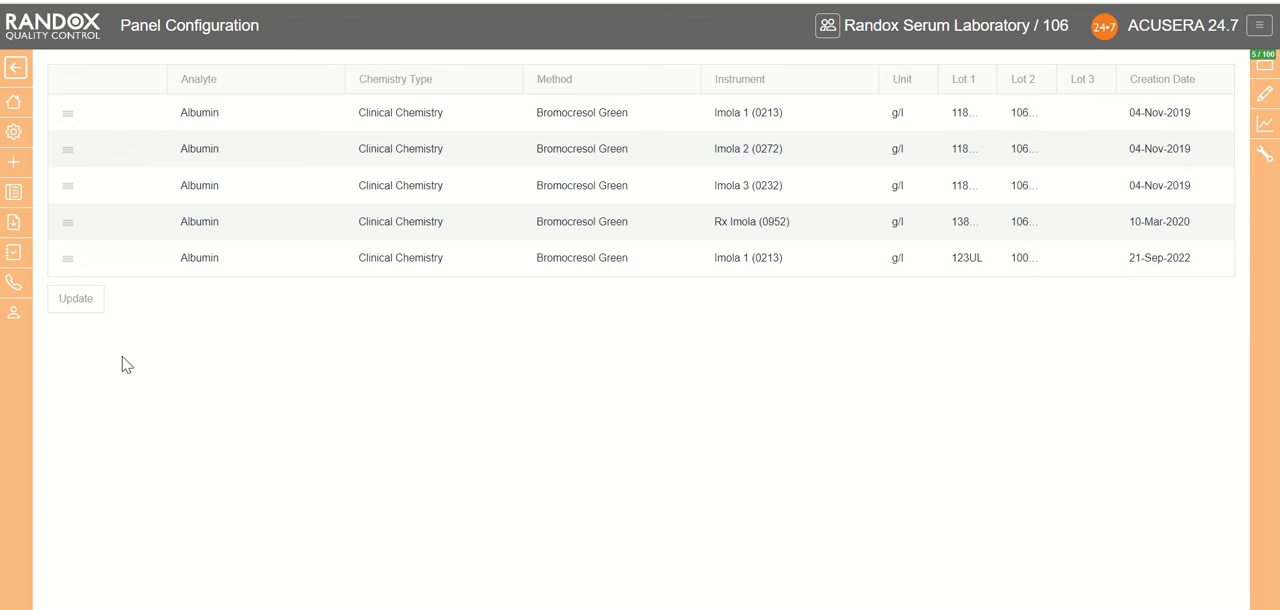
pyautogui.click(16, 68)
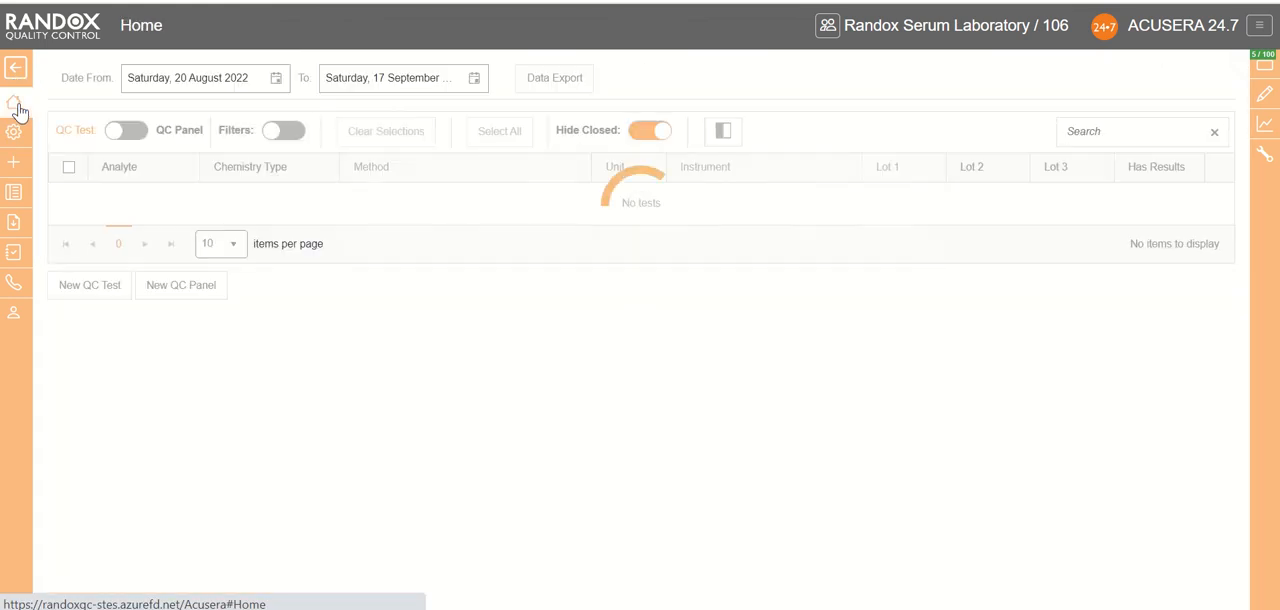
# - Switch the Home listing to QC Panel, go to page 3 and expand the Albumin demo row
pyautogui.click(124, 132)
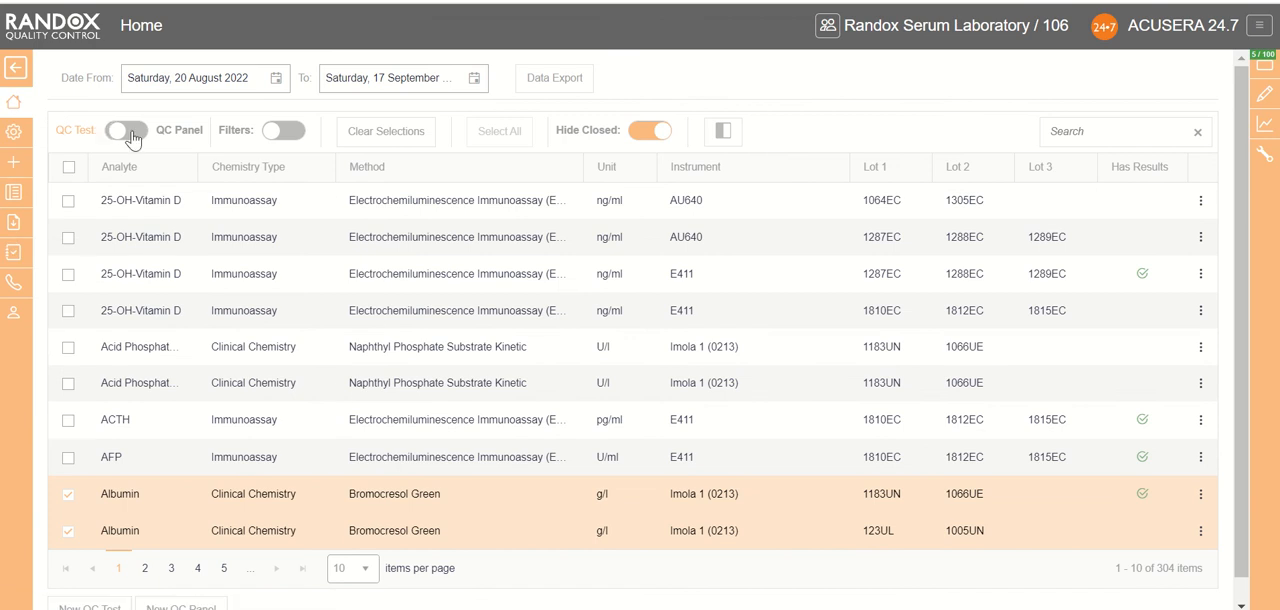
pyautogui.click(124, 132)
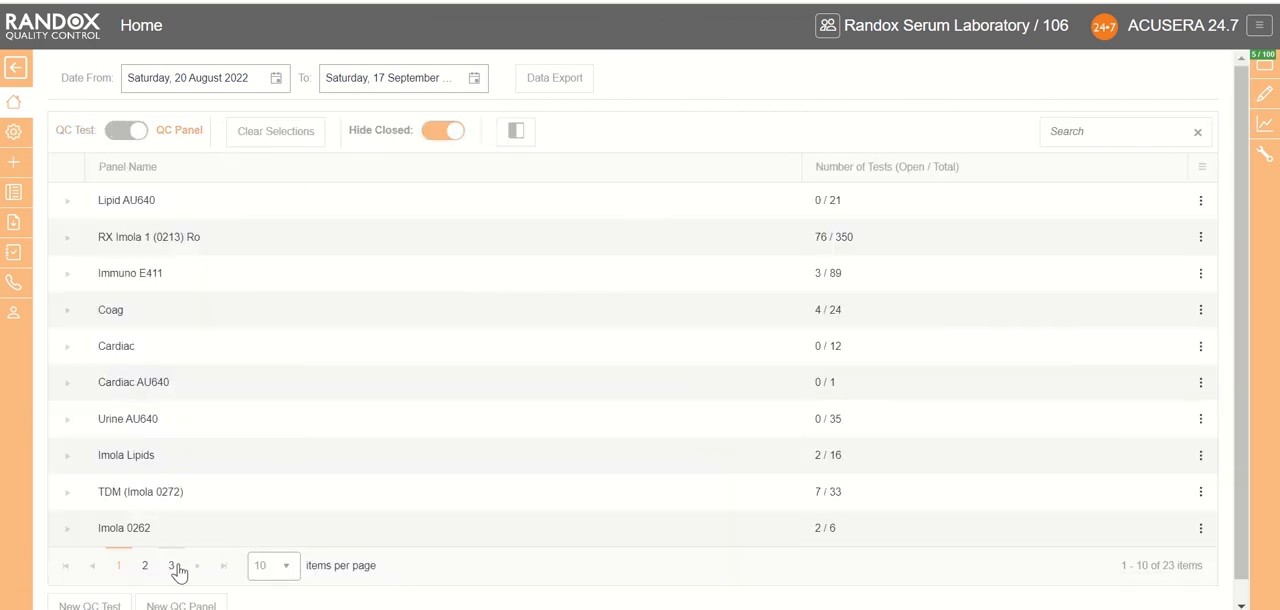
pyautogui.click(172, 564)
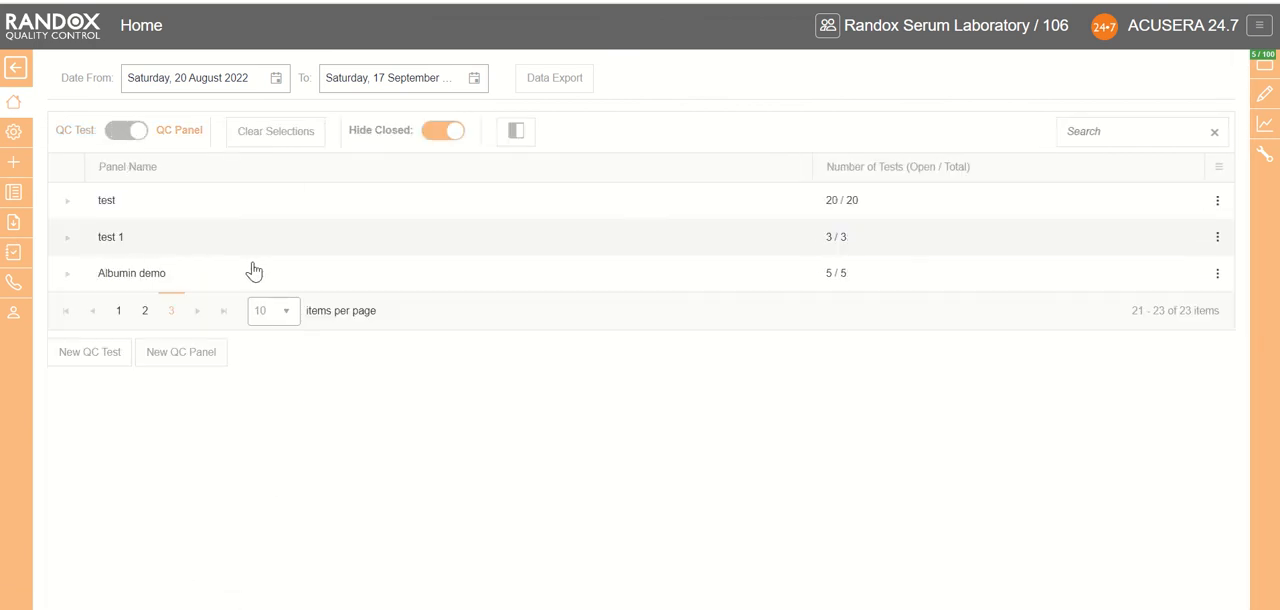
pyautogui.moveTo(92, 284)
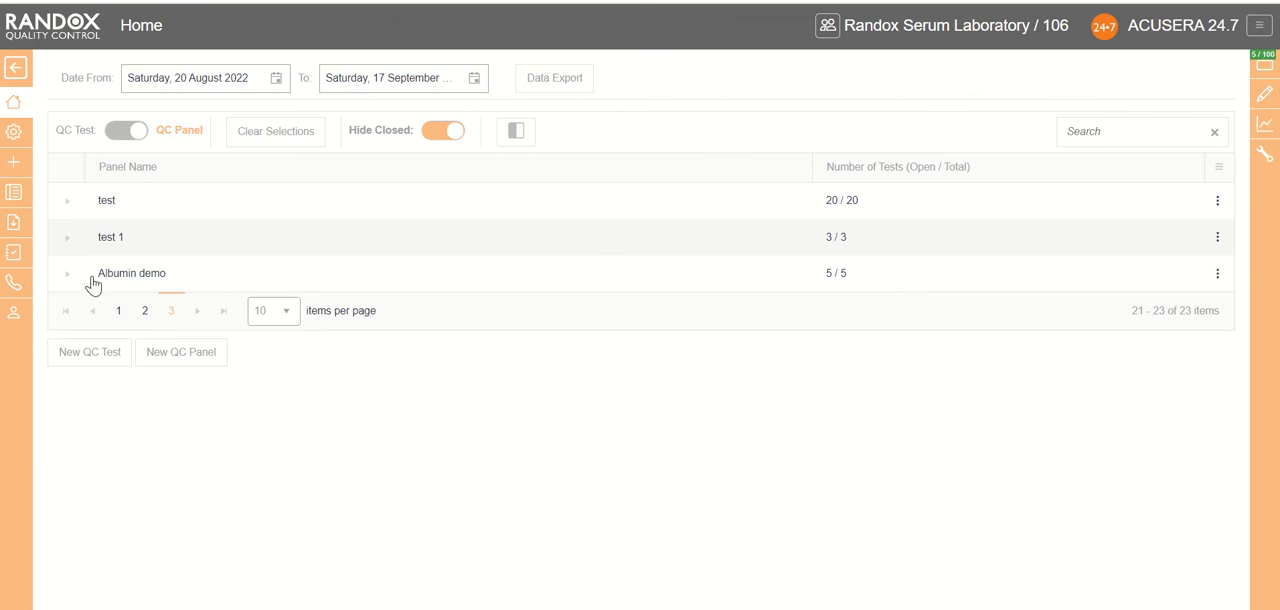
pyautogui.click(68, 272)
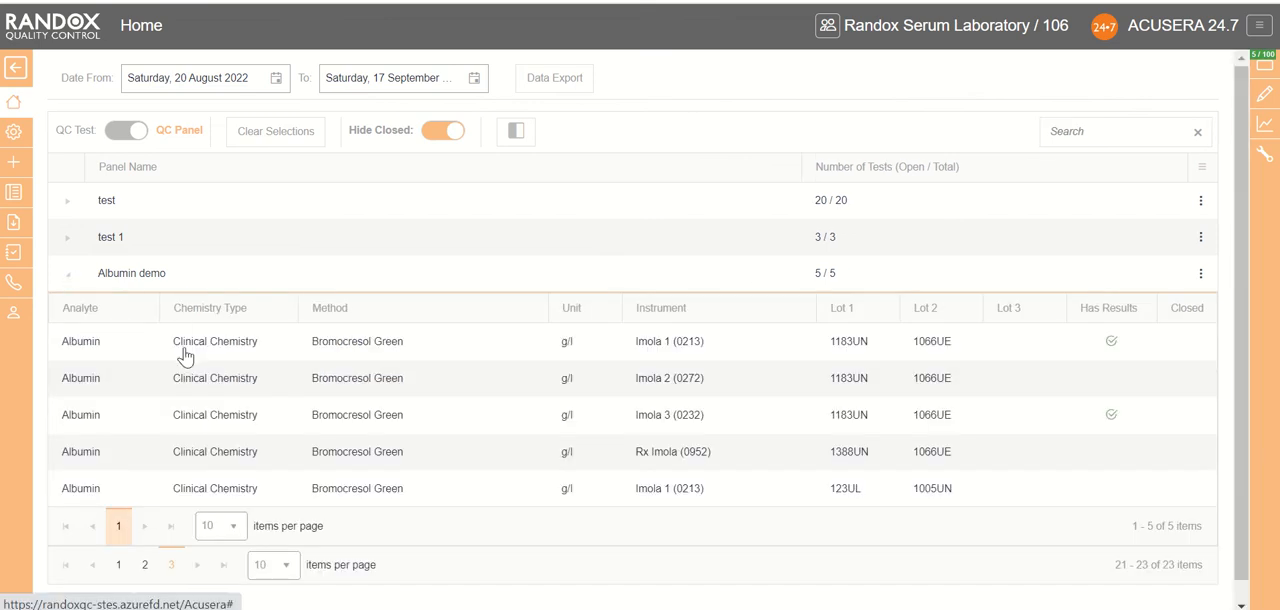
pyautogui.moveTo(288, 340)
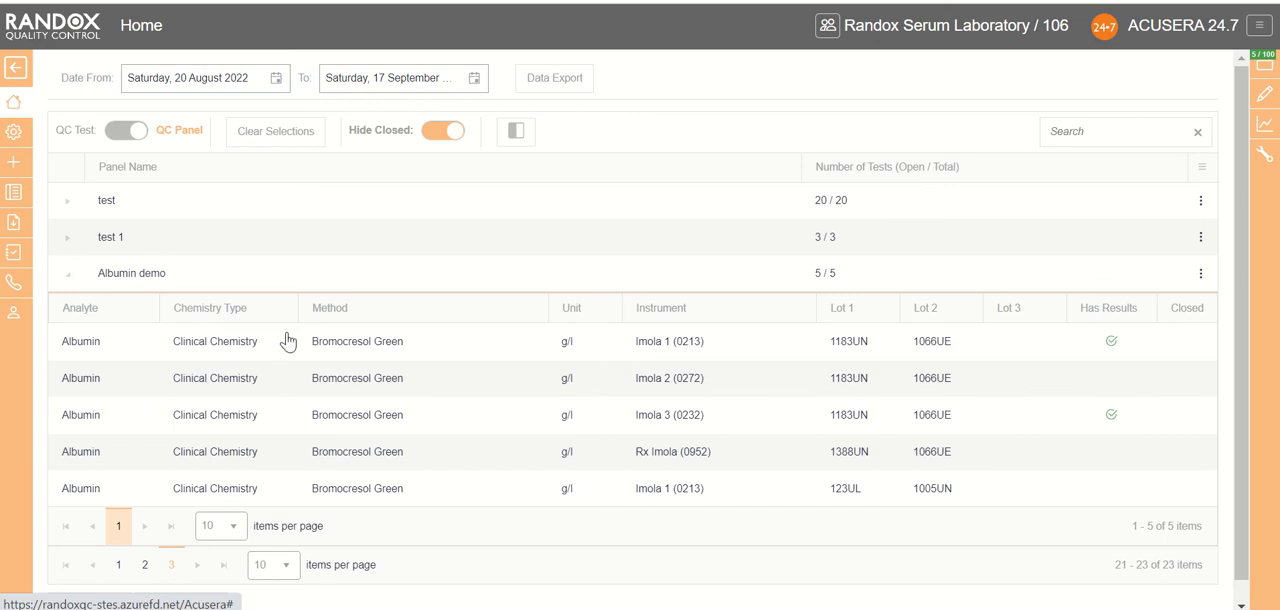